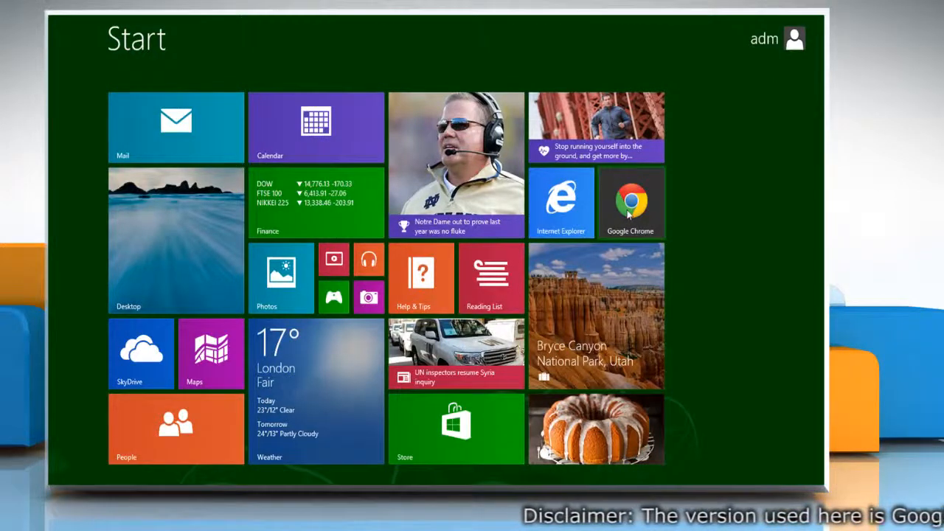
Launch Google Chrome from the Windows 8 Start screen tile
left_click(629, 203)
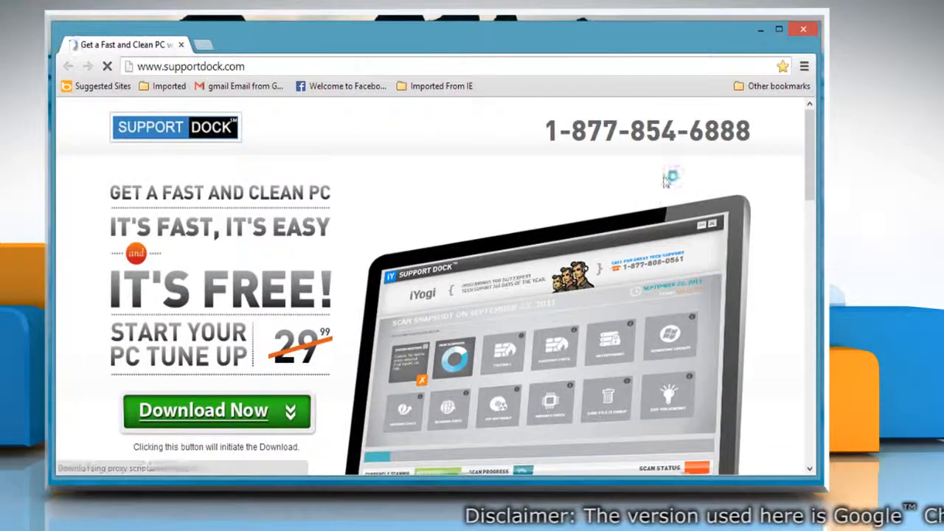
Reach the Bookmark Manager through the Chrome menu's Bookmarks entry
left_click(804, 66)
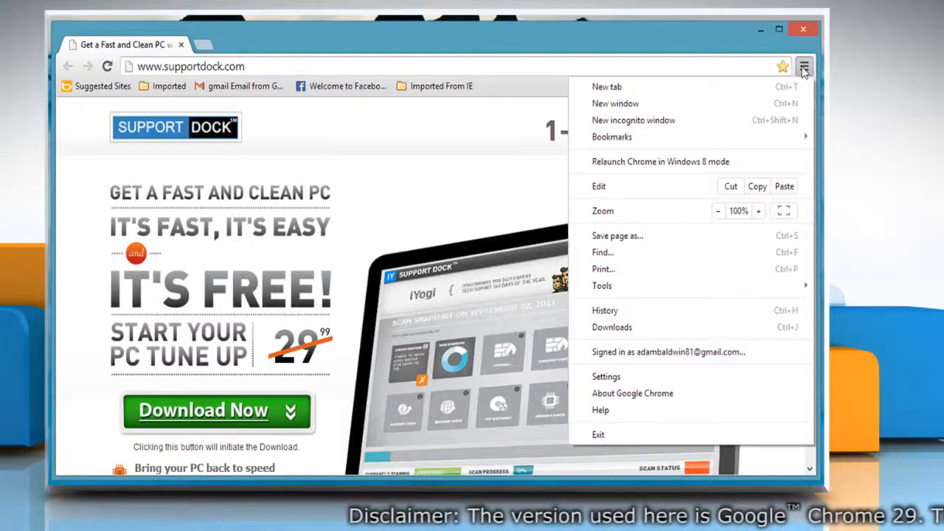
left_click(612, 136)
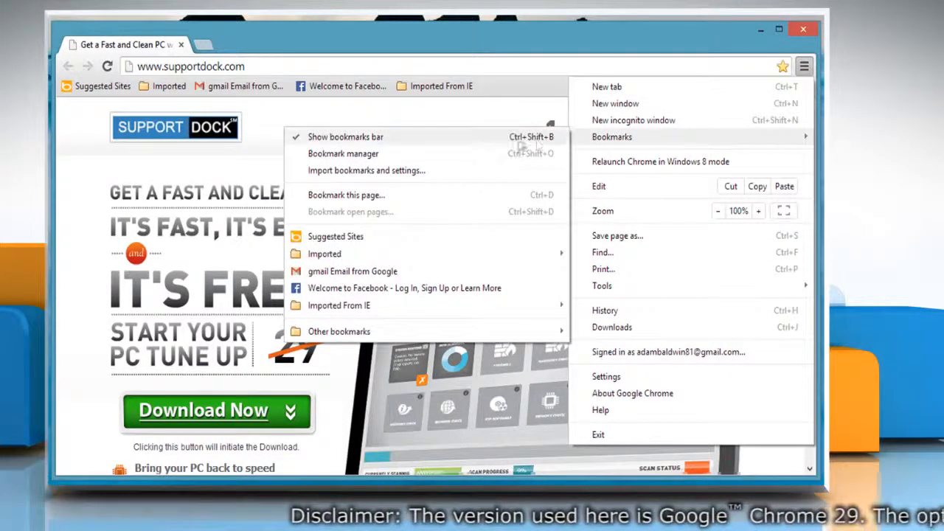
left_click(342, 154)
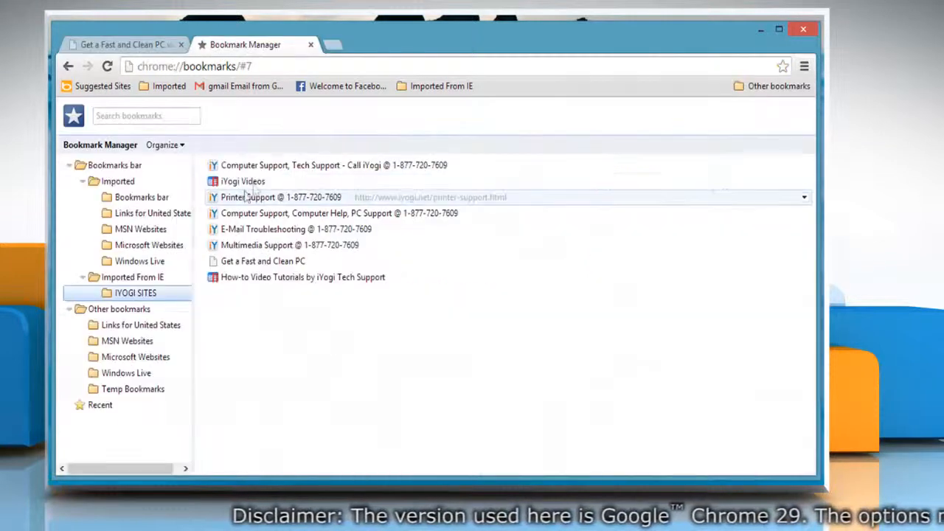
Select the iYogi Videos bookmark in the IYOGI SITES folder to move it
left_click(242, 181)
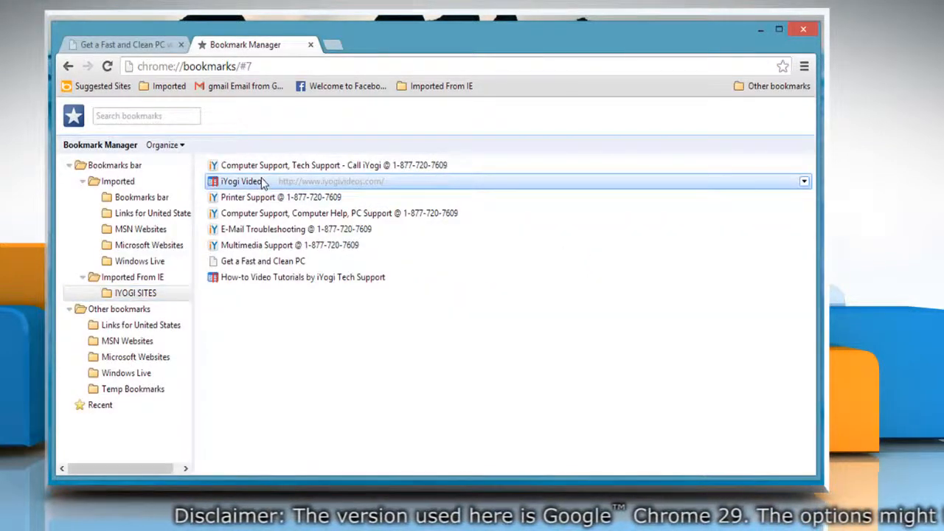
mouse_move(135, 356)
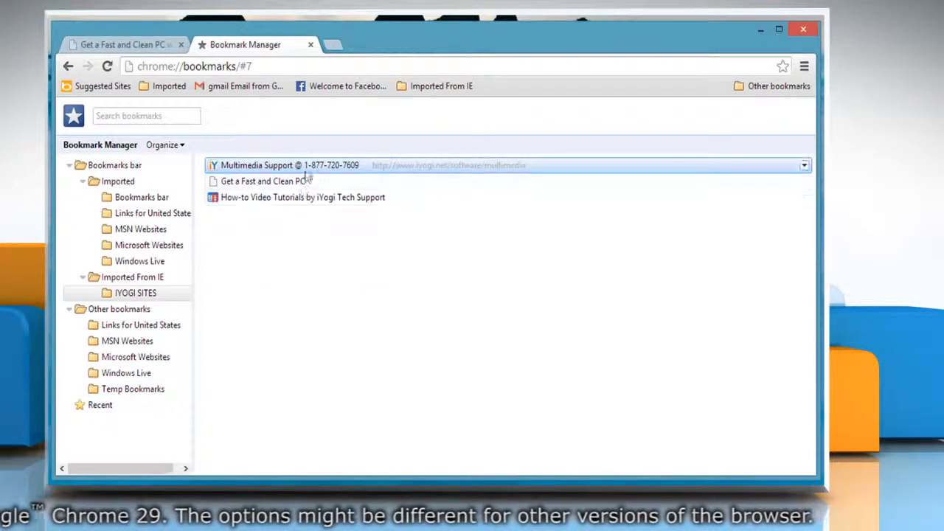
right_click(295, 165)
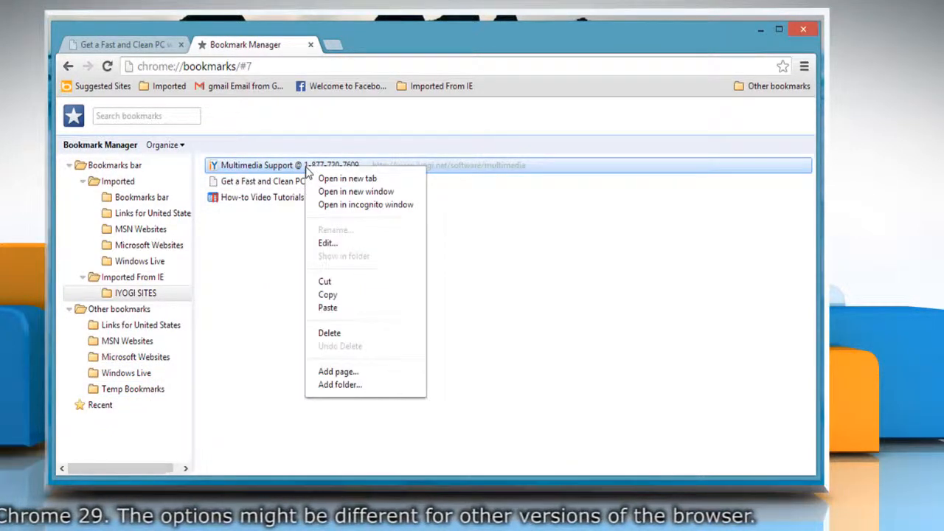
mouse_move(328, 243)
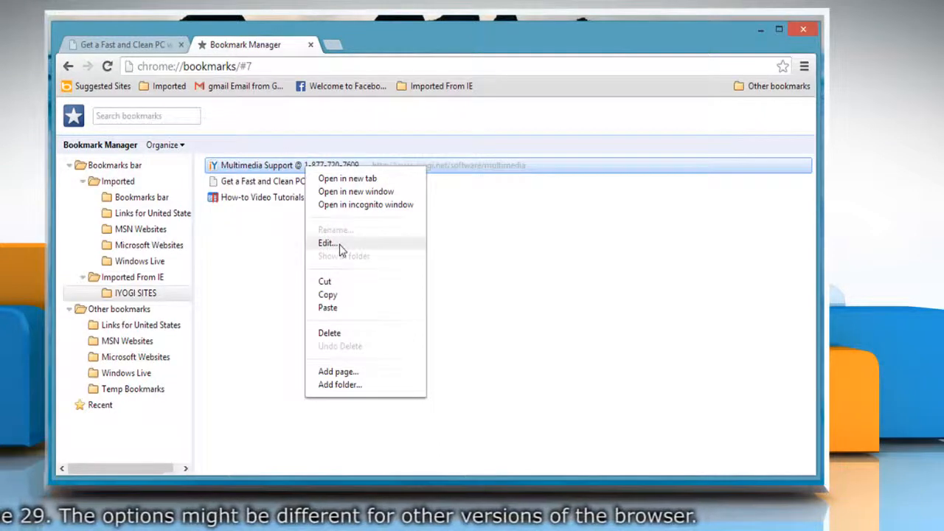
left_click(327, 243)
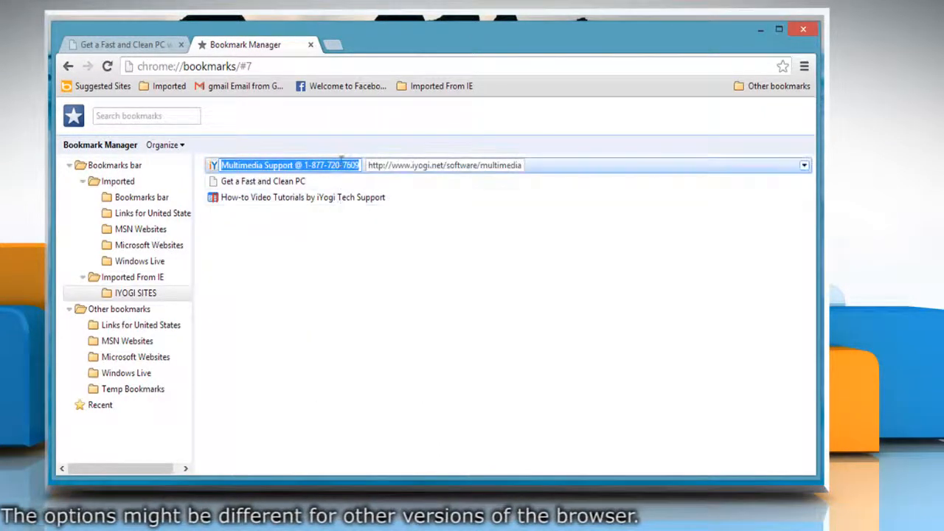
type("iYogi Support")
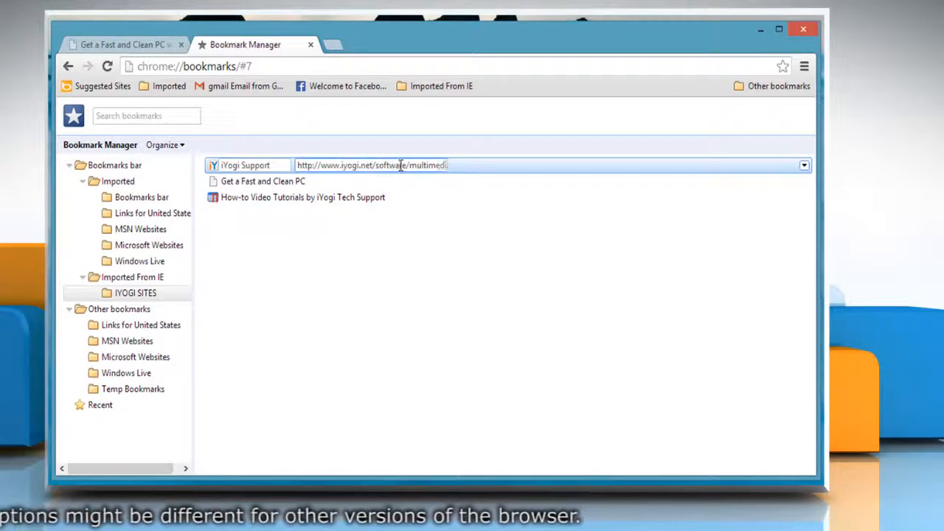
type("www.iyogi.net")
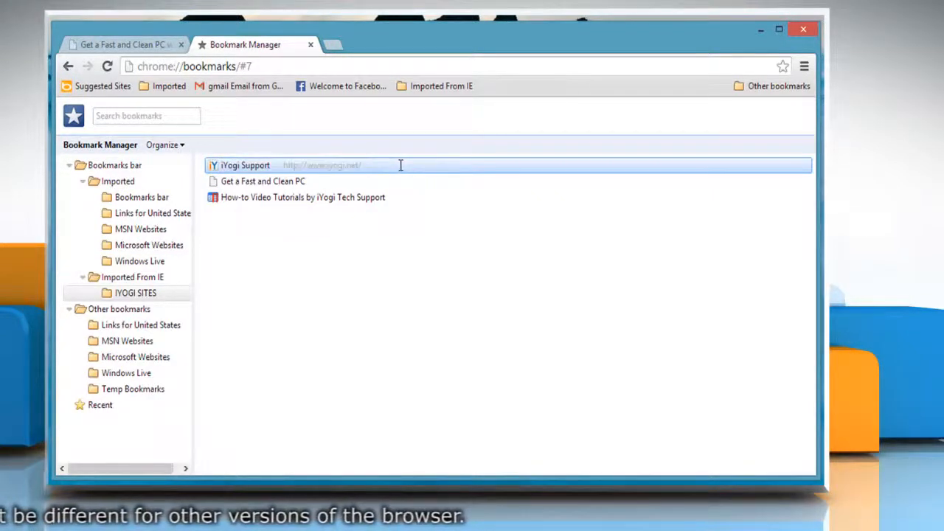
Delete the Get a Fast and Clean PC bookmark from IYOGI SITES
left_click(262, 180)
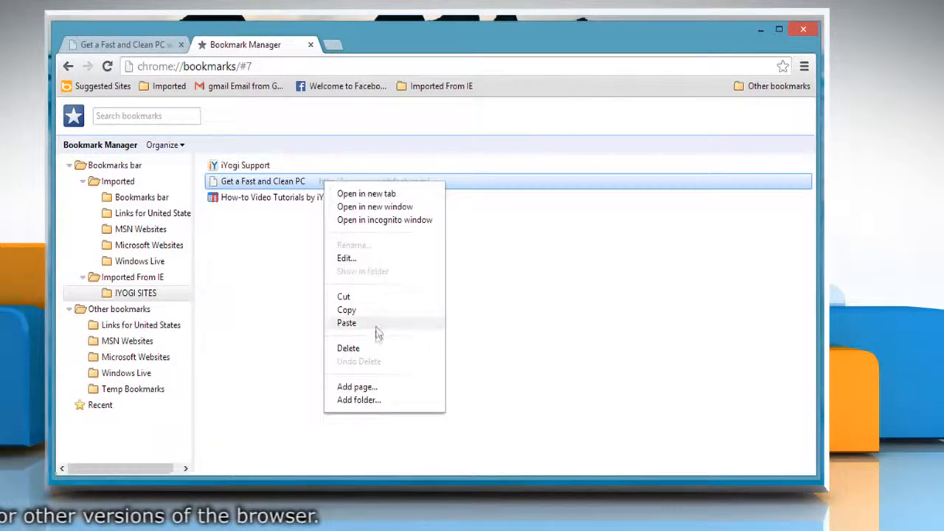
left_click(348, 348)
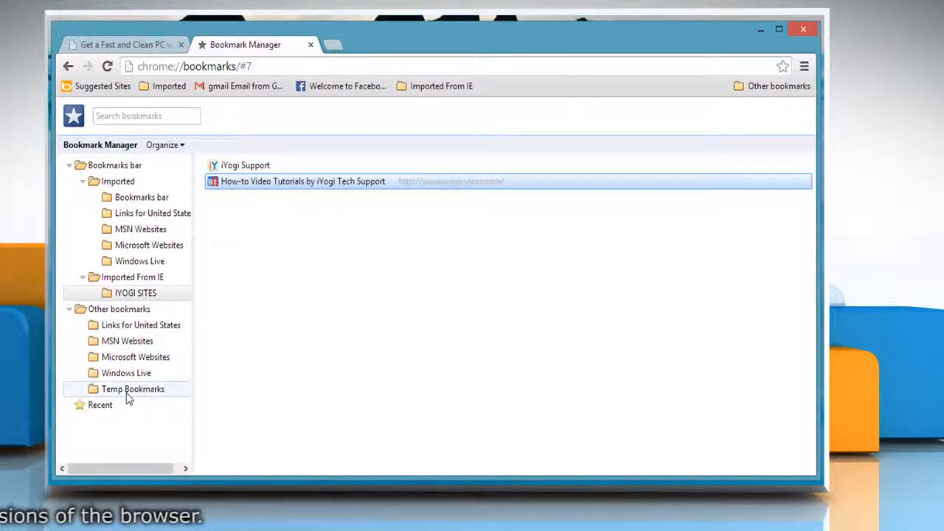
Delete the Temp Bookmarks folder from the left pane
right_click(133, 389)
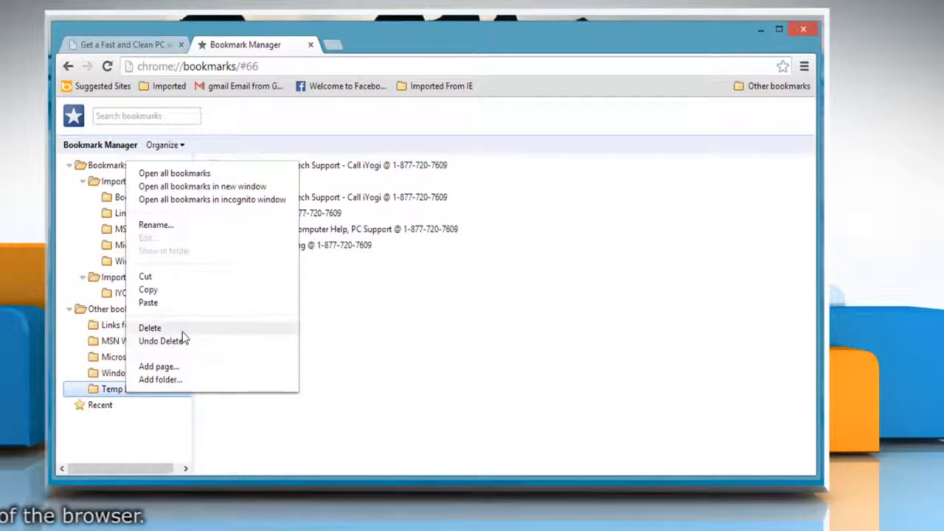
left_click(150, 328)
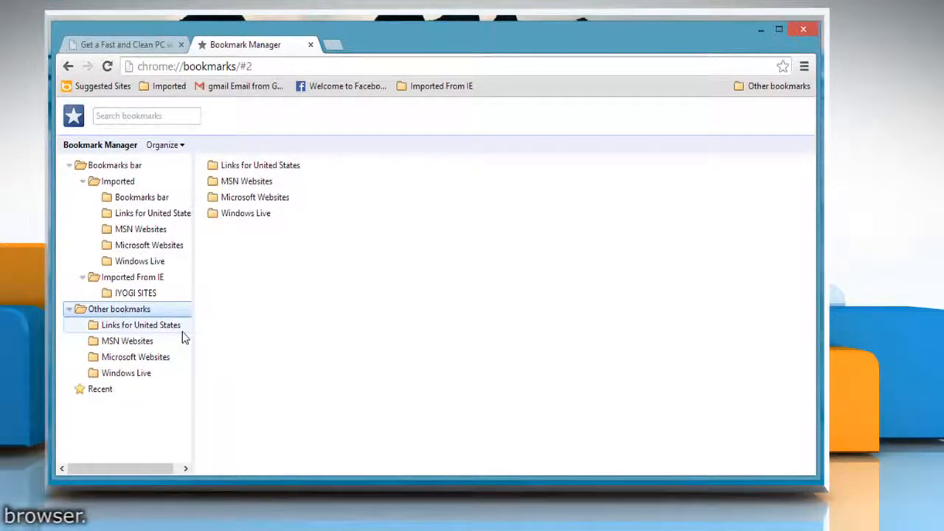